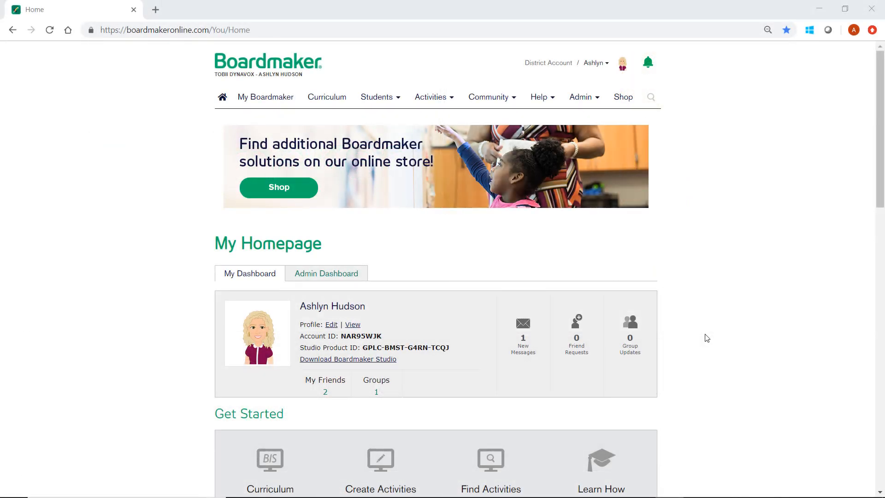
mouse_move(558, 146)
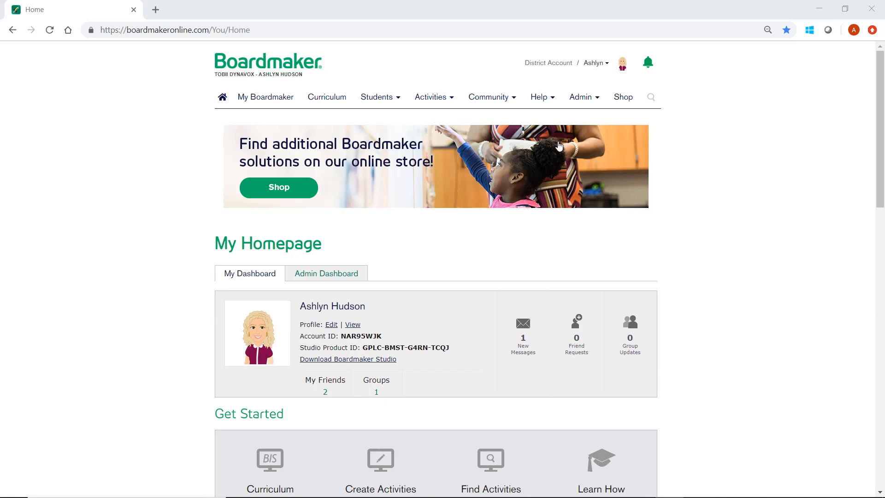
Open the Community menu from the homepage navigation bar
click(488, 96)
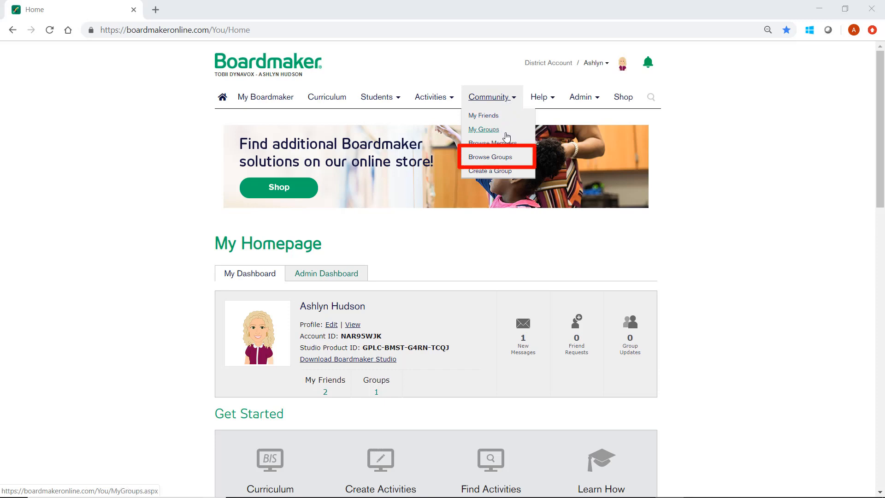
Browse all community groups sorted by Most Members
click(490, 157)
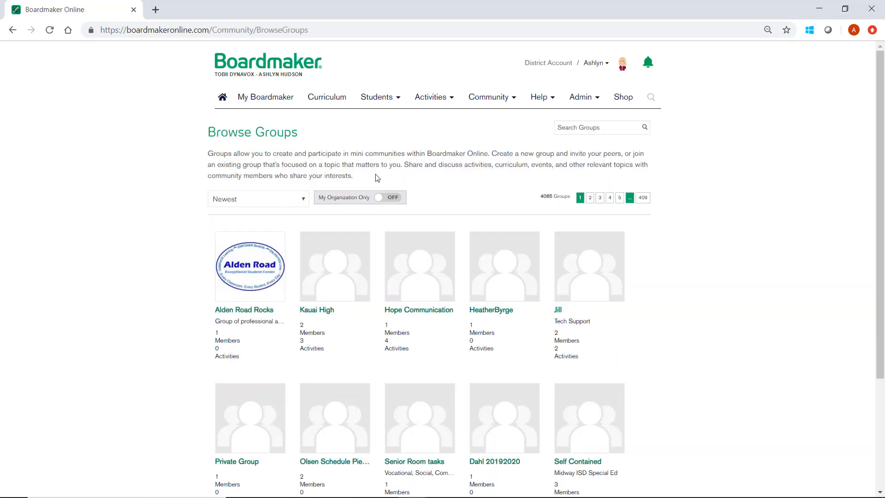
click(258, 198)
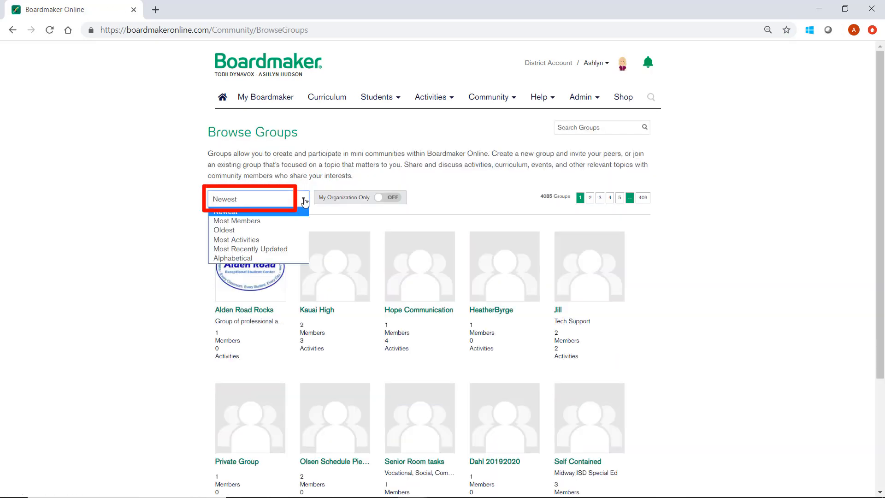
mouse_move(225, 211)
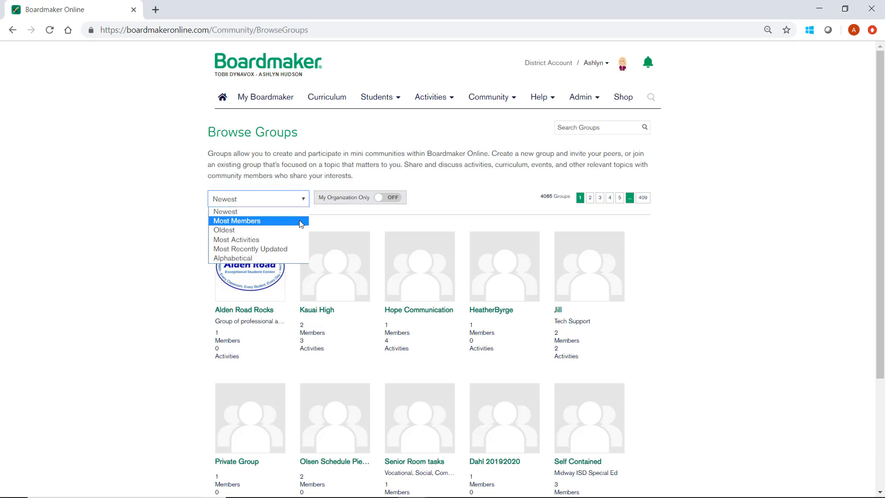
click(237, 220)
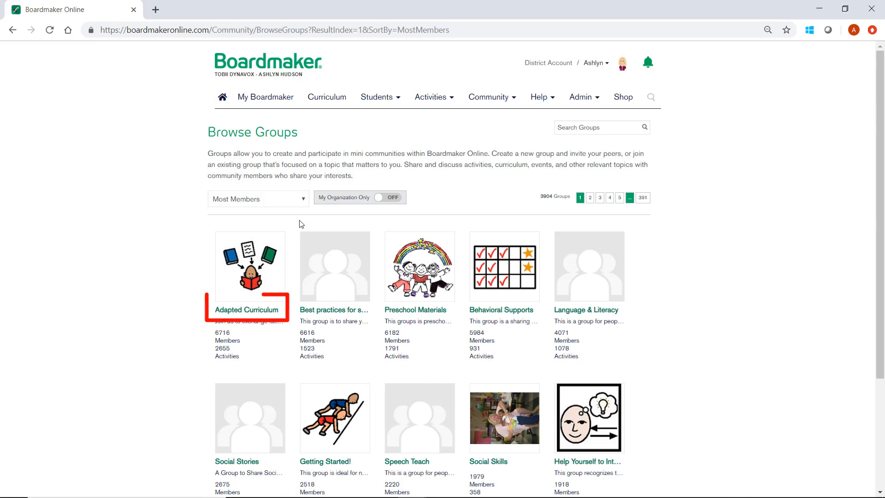
Review the Adapted Curriculum group's details and join it
click(246, 310)
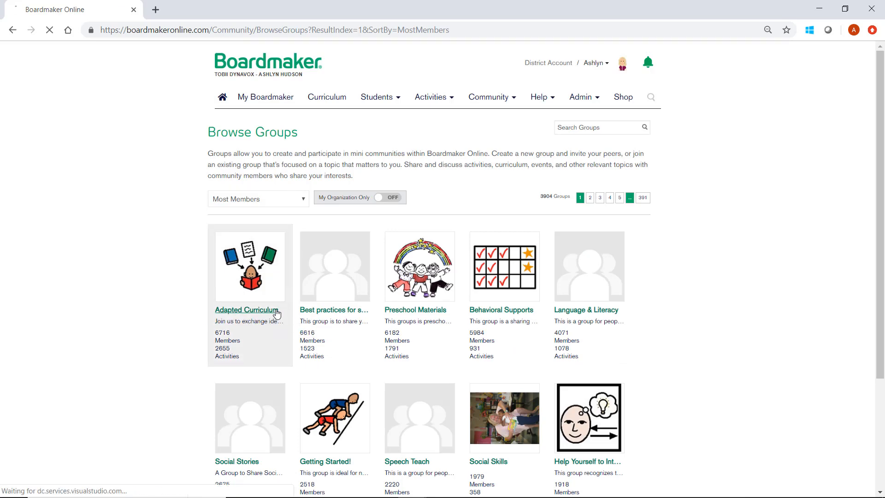
click(244, 310)
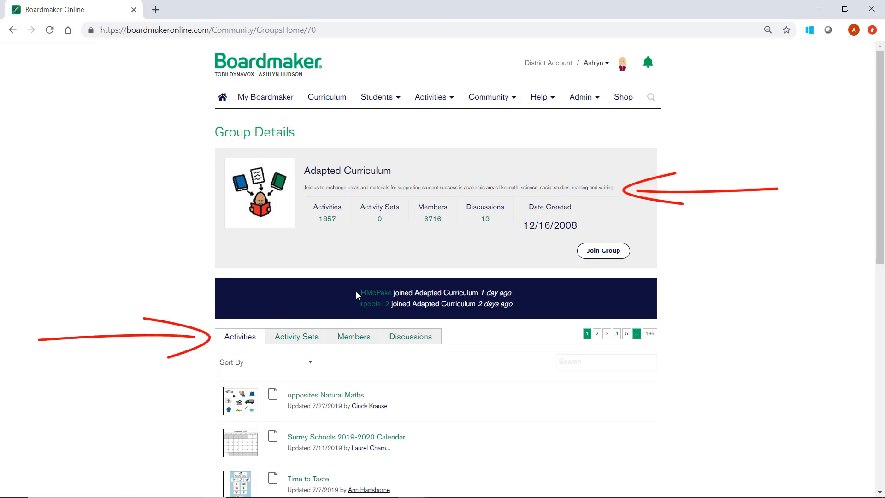
scroll(down, 3)
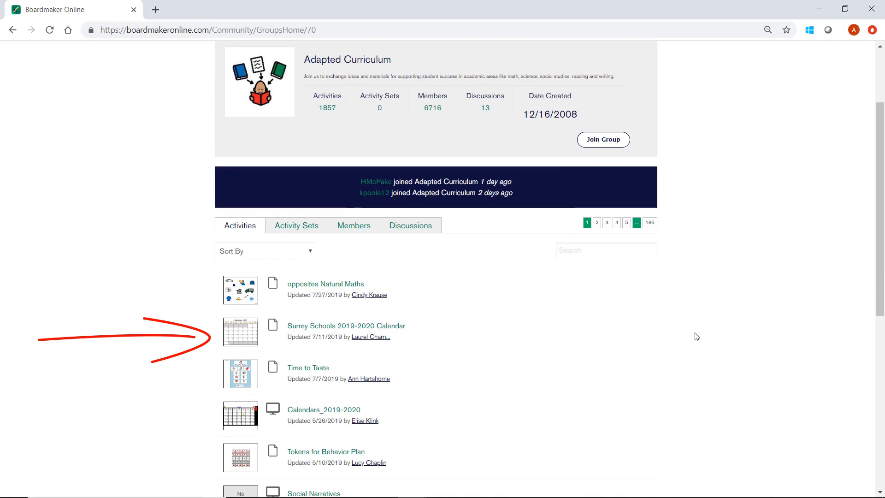
scroll(up, 3)
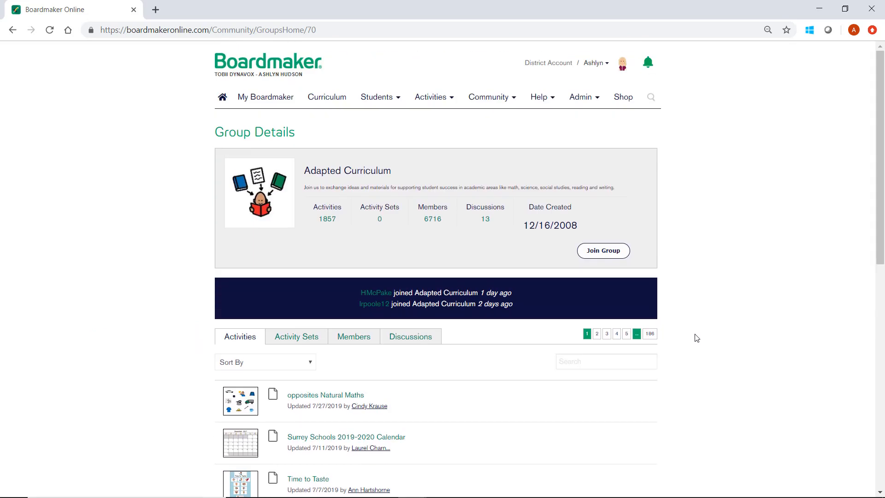
mouse_move(602, 250)
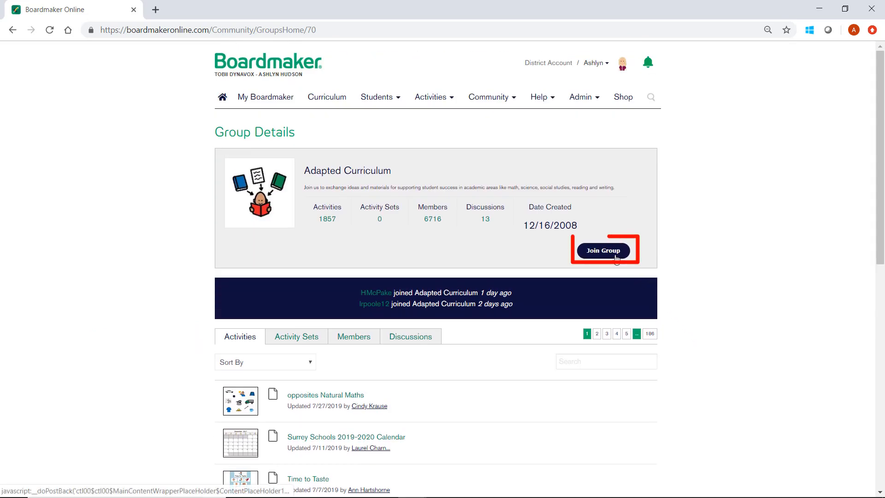
click(603, 250)
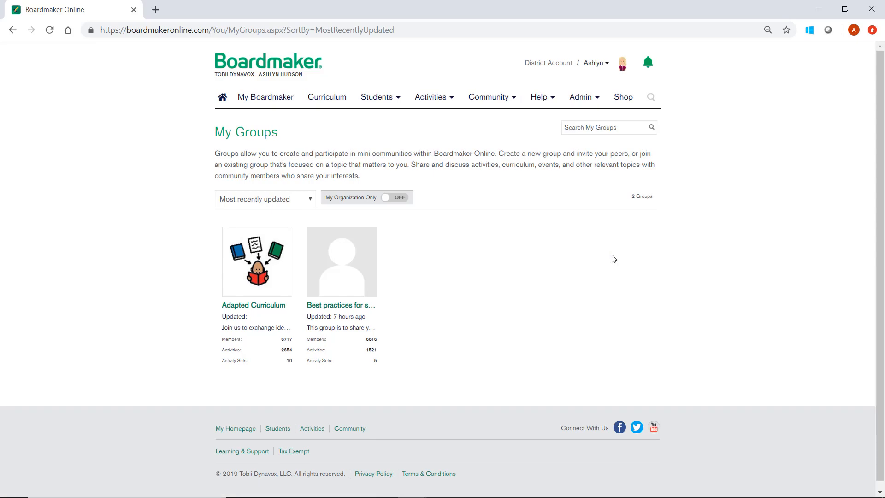
Search Browse Groups for 'autism', returning 50 groups led by Autism, Autism 497 and ELC Autism
click(489, 96)
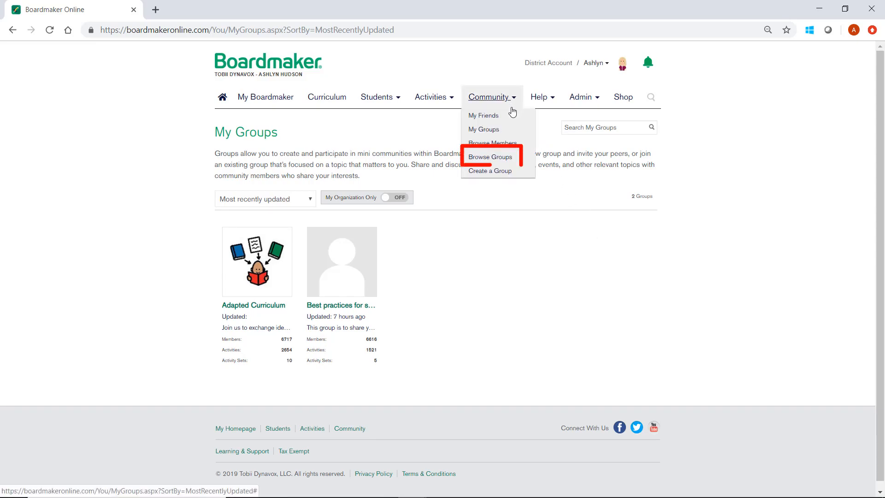
click(489, 156)
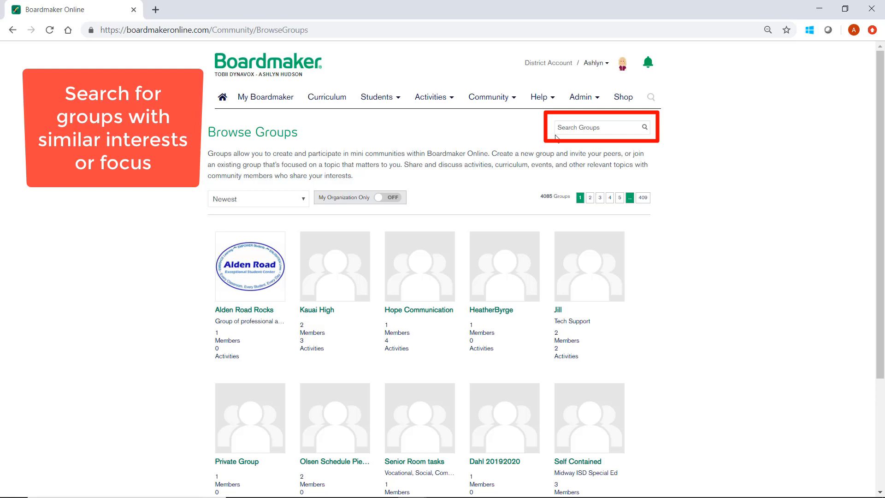
text(ashlyn hudson)
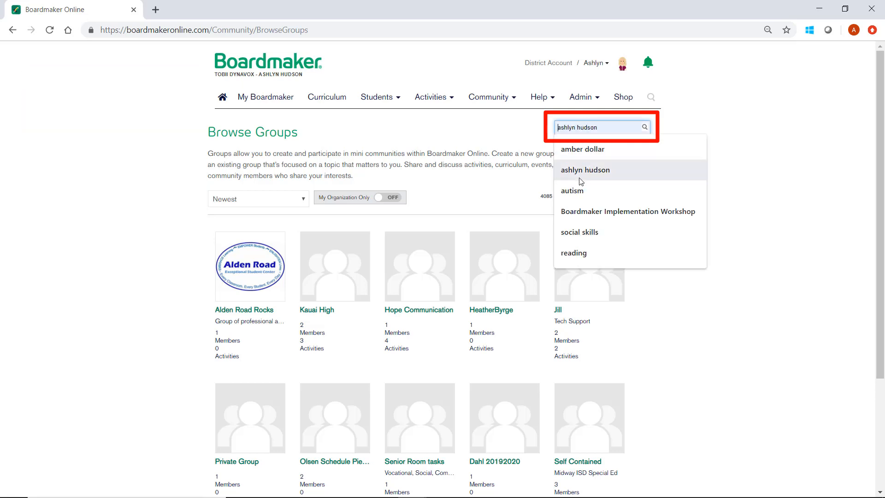
click(571, 190)
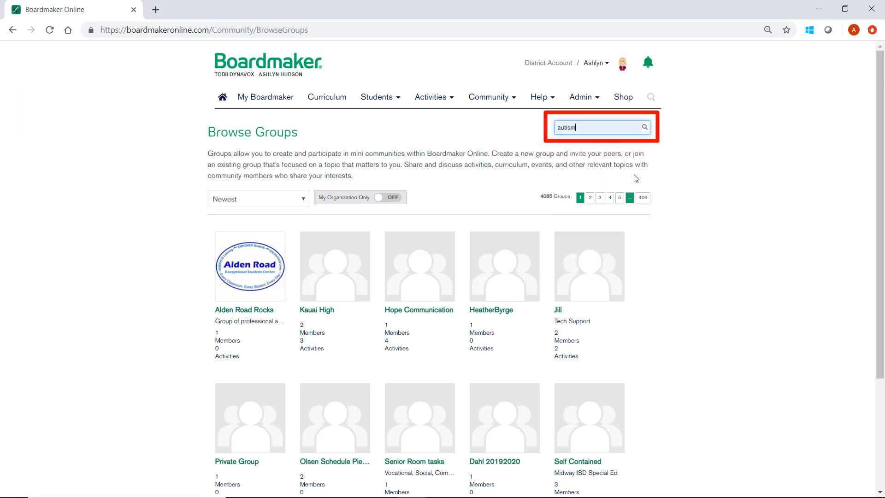
click(644, 127)
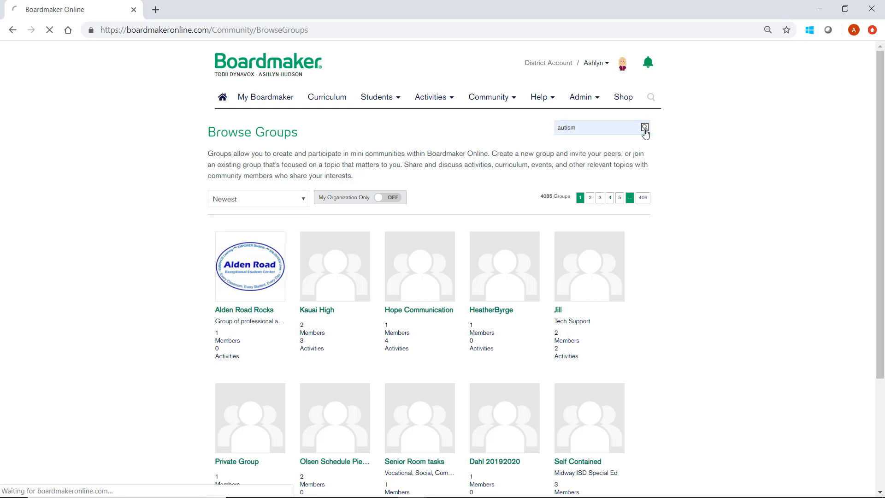
click(645, 127)
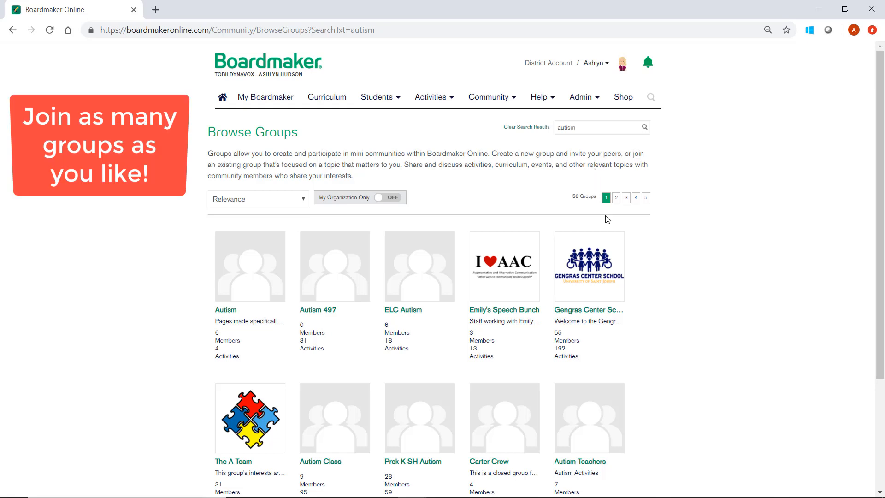
scroll(down, 3)
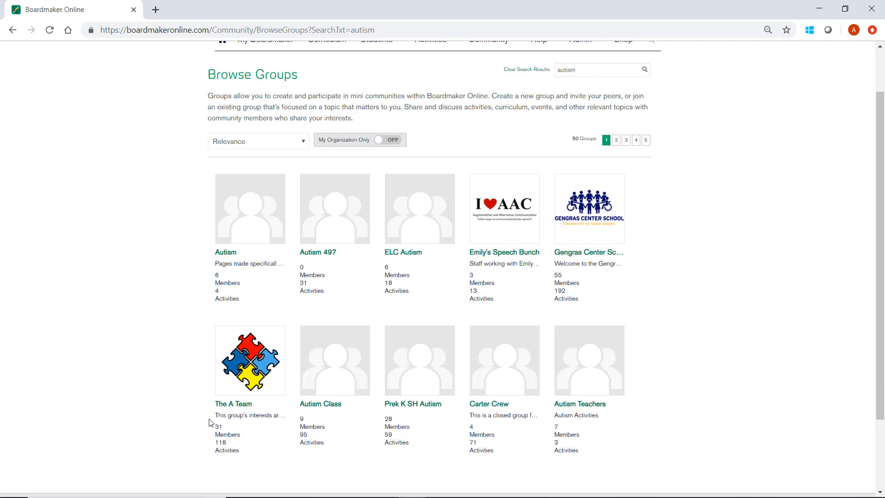
mouse_move(235, 333)
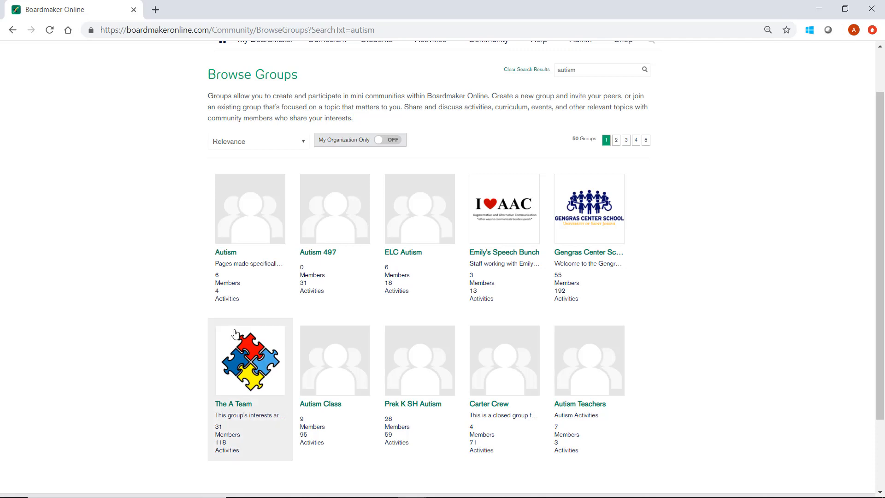
click(489, 96)
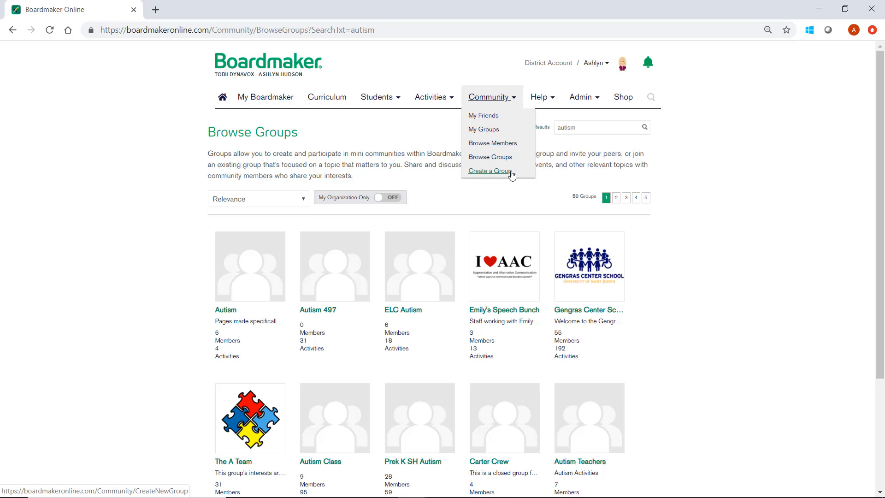
Create the group 'Hudson ISD', described as school staff collaborating and sharing ideas
click(489, 171)
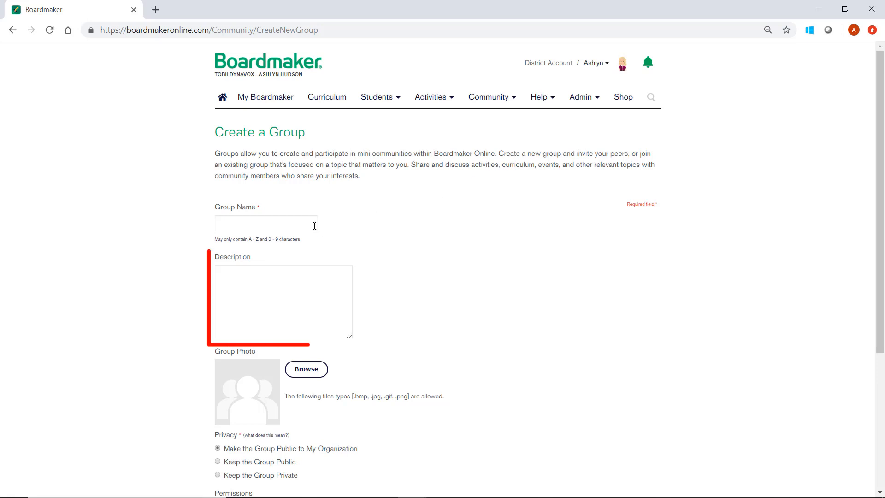
click(265, 223)
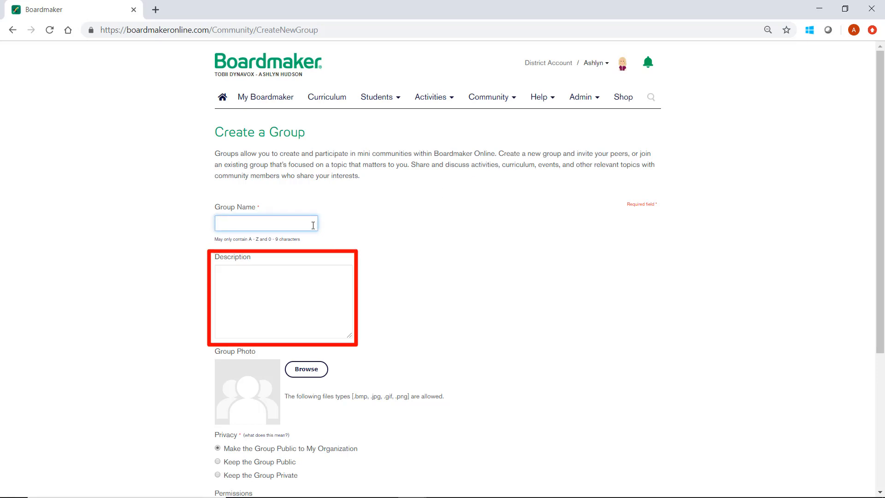
text(Hudson ISD)
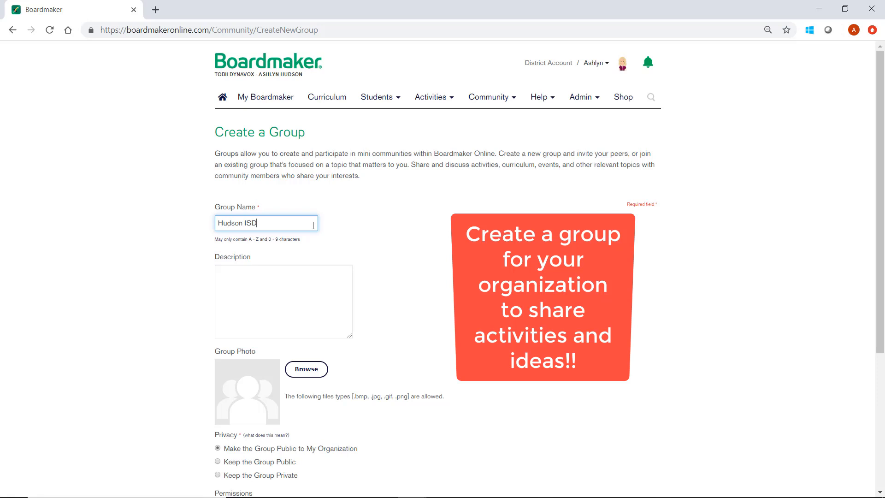
click(284, 301)
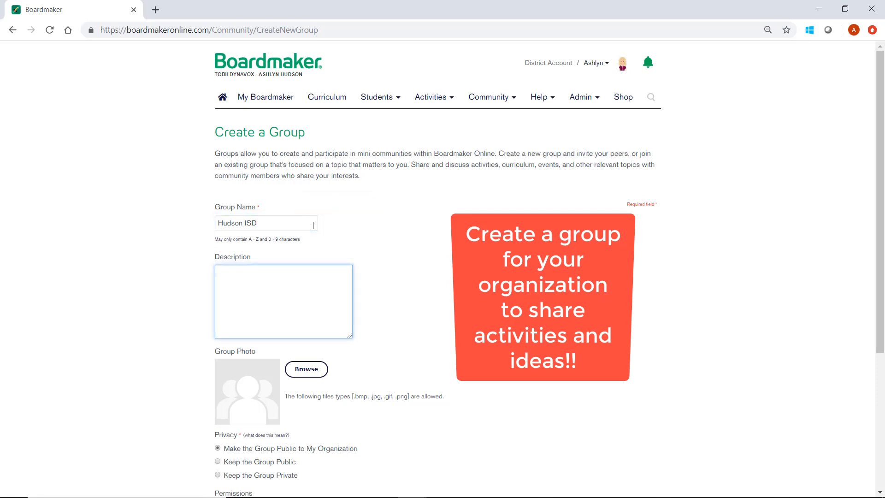
text(School staff will collaborate and share ideas)
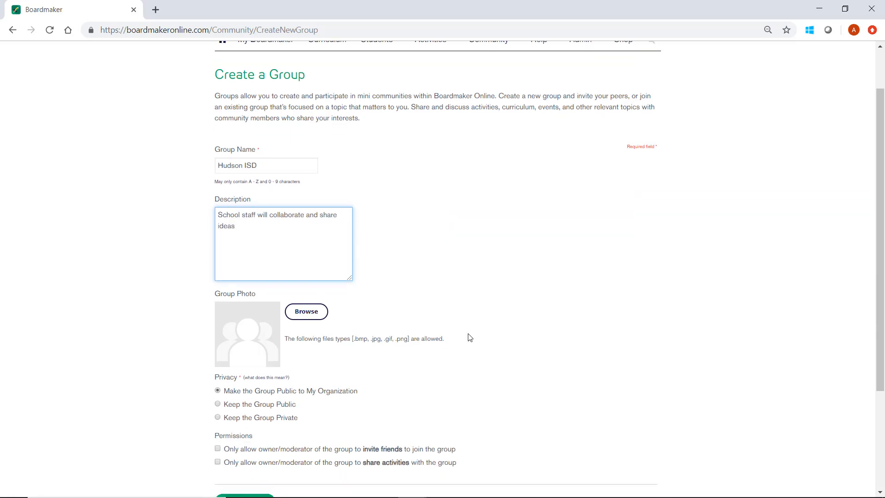
scroll(down, 3)
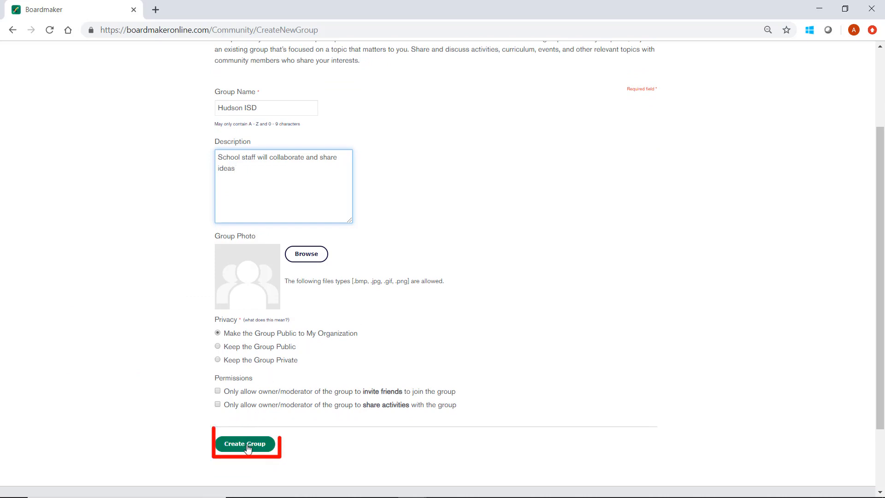
click(245, 443)
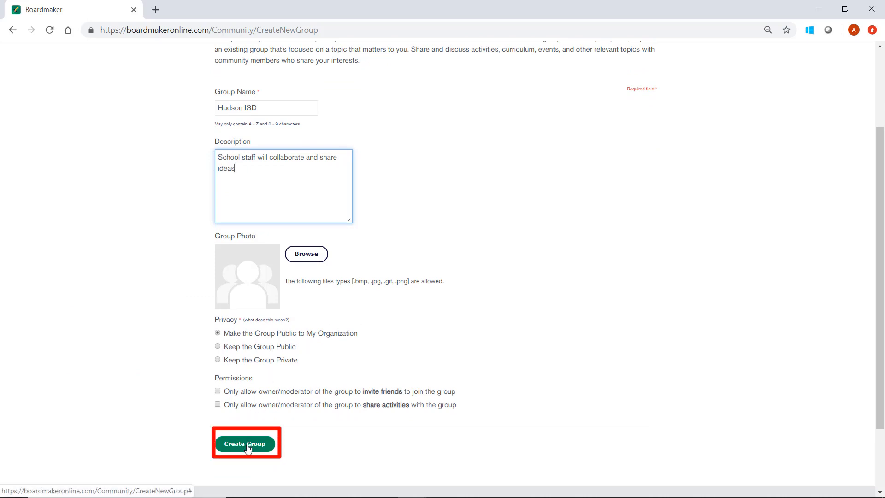
click(246, 443)
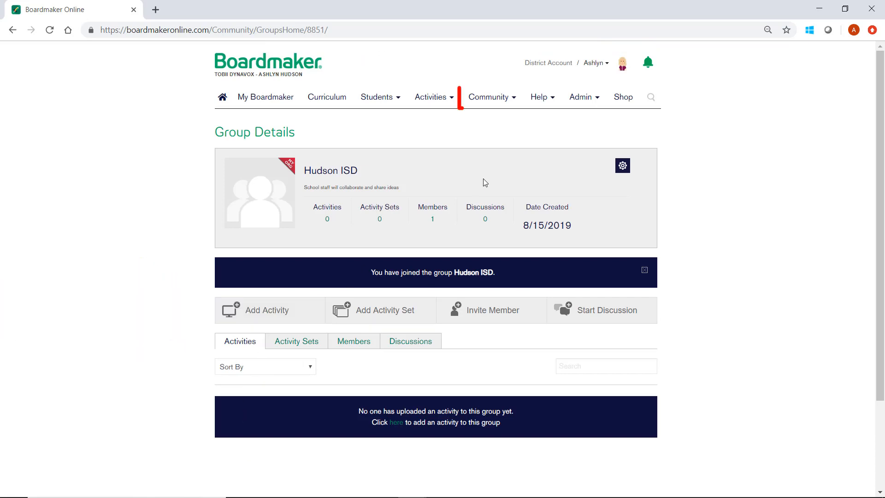
View My Groups with Hudson ISD listed, then open the Adapted Curriculum group details
click(488, 97)
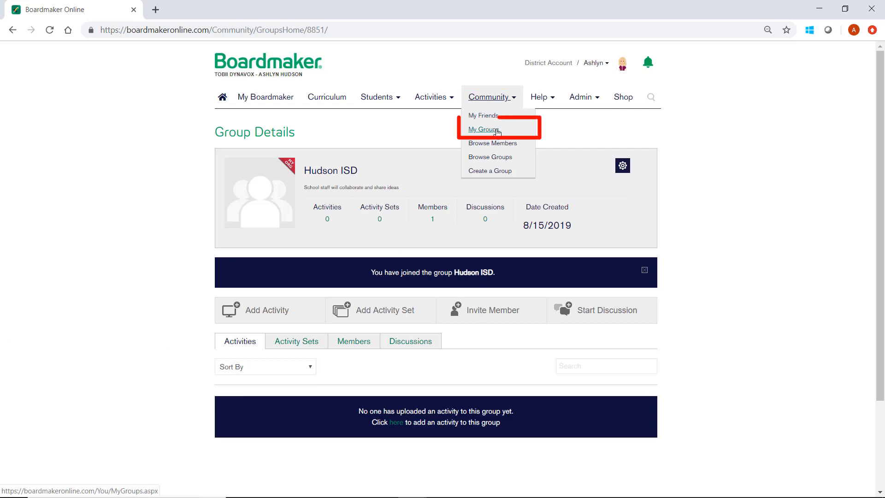
click(484, 129)
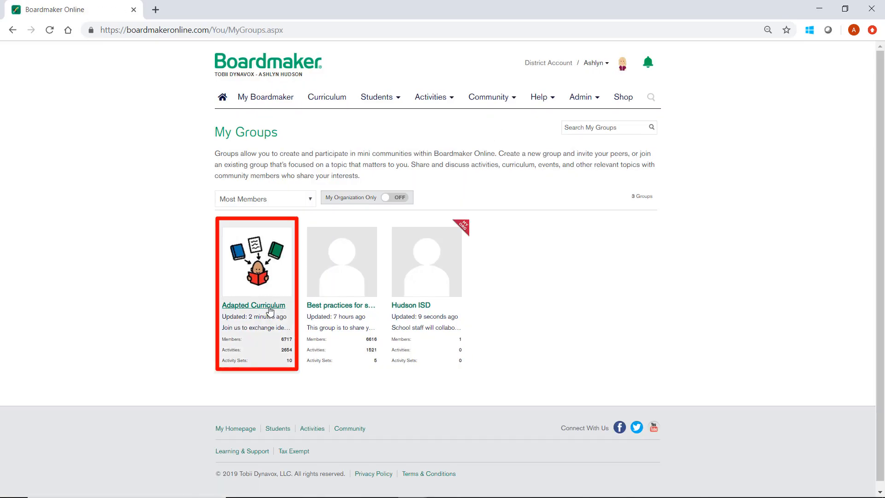
click(253, 305)
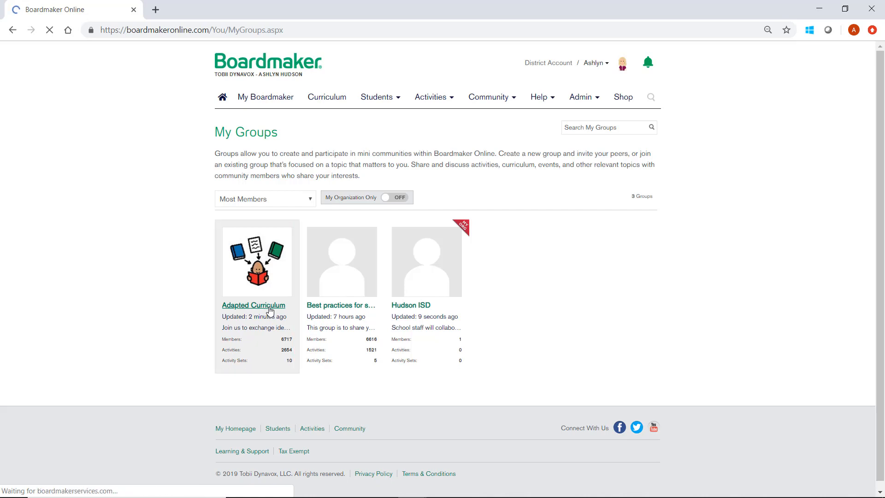
click(253, 304)
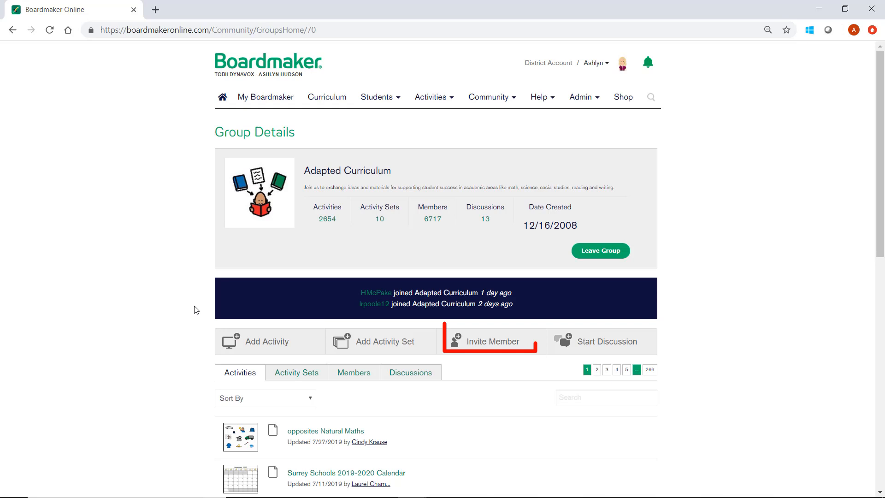
mouse_move(600, 341)
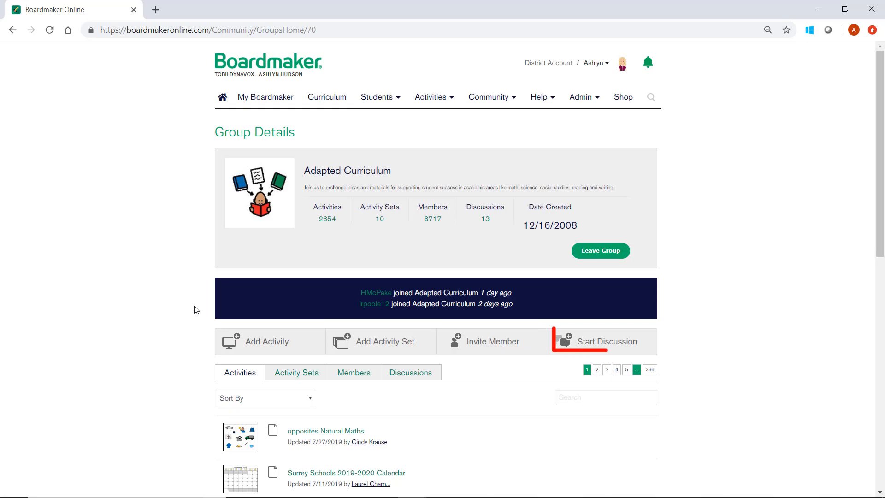